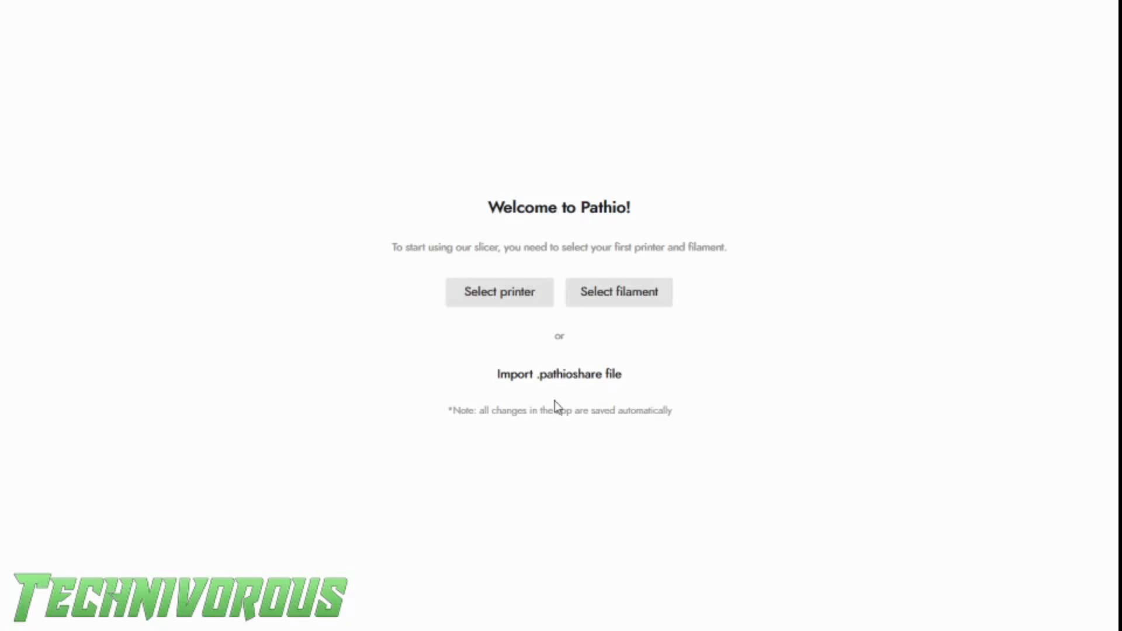
mouse_move(499, 292)
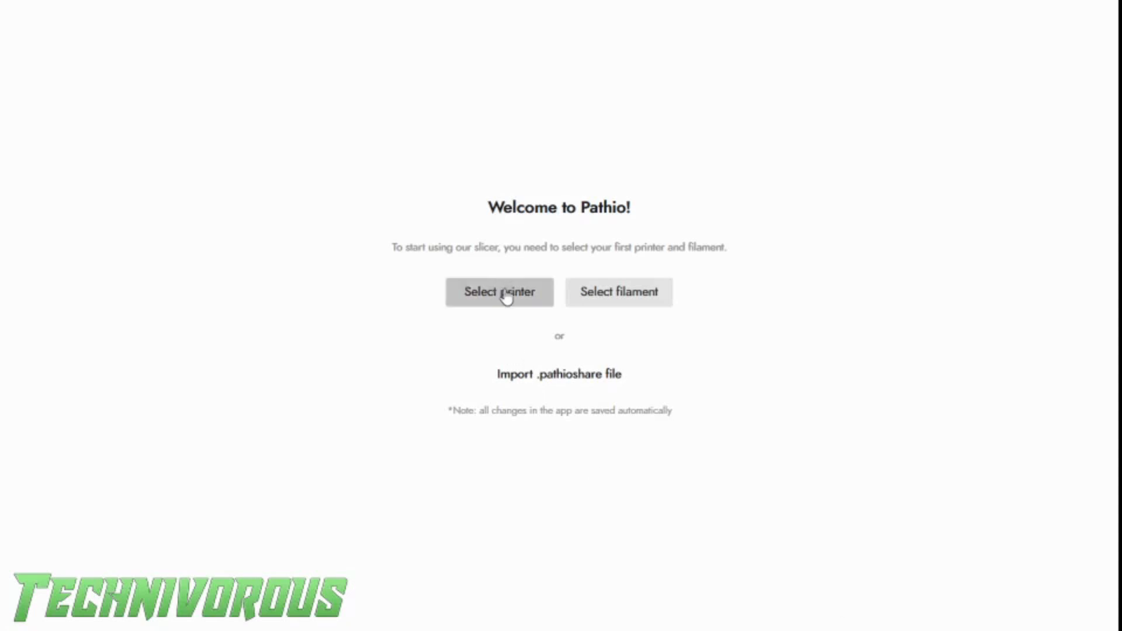
Start choosing the first printer from the Welcome screen's Select printer option
click(499, 292)
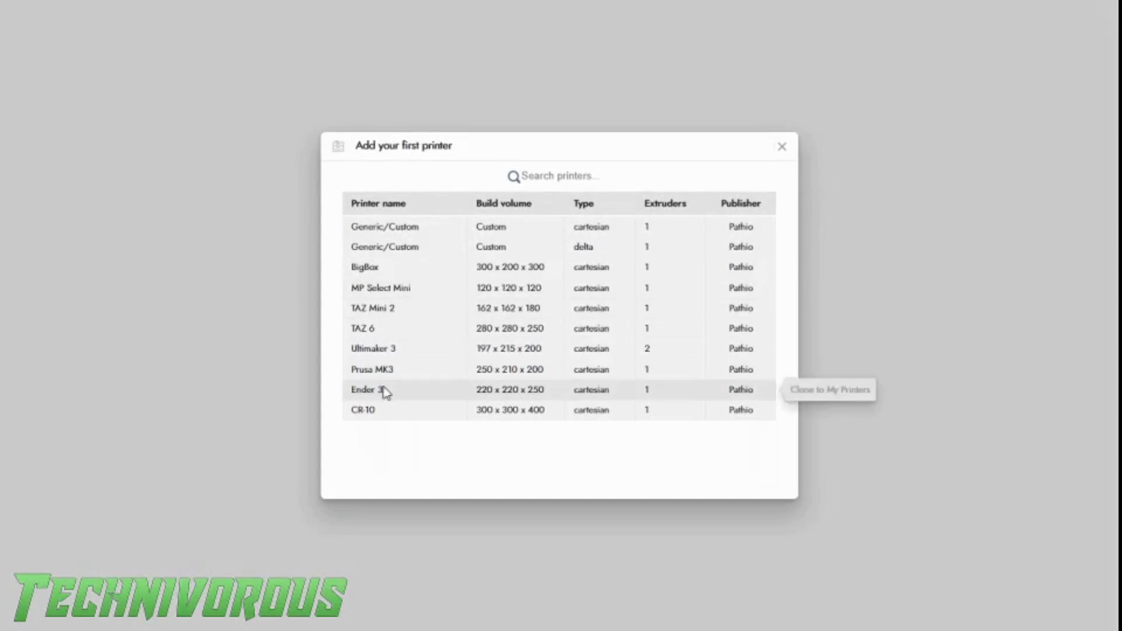
Add the Ender 3 as the printer and 1.75mm PLA as the filament
click(827, 389)
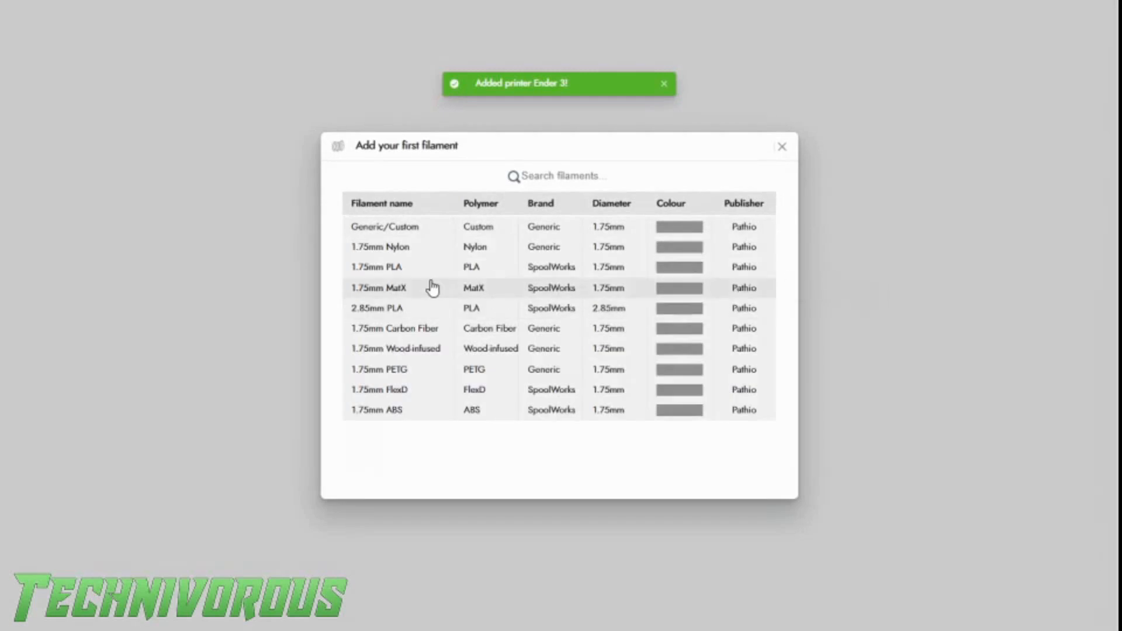
mouse_move(372, 272)
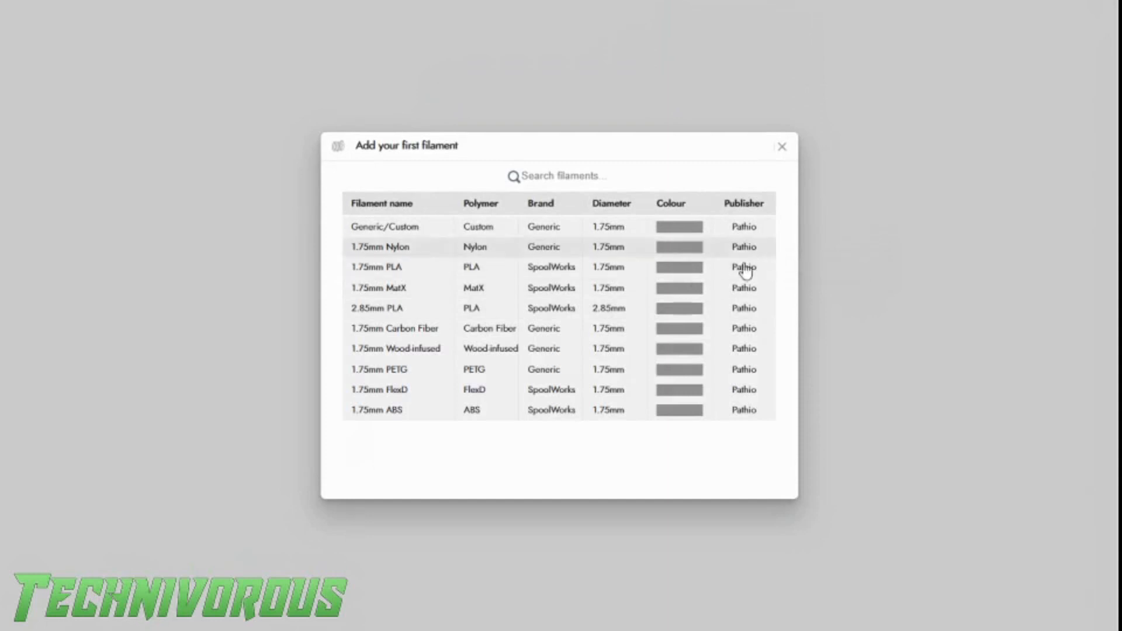
mouse_move(505, 202)
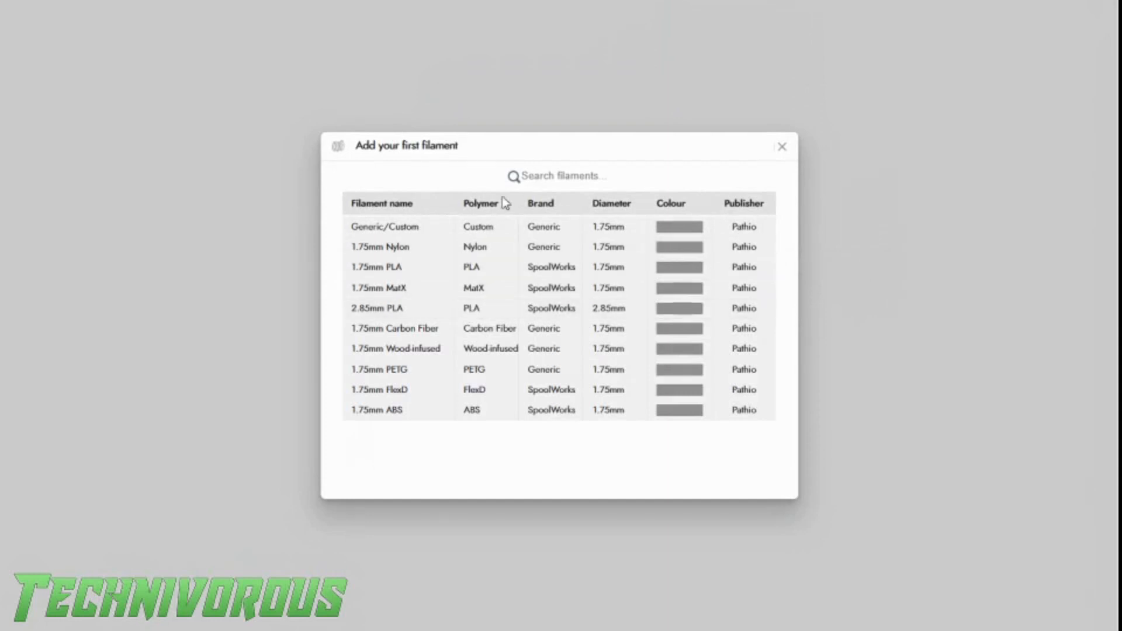
mouse_move(480, 214)
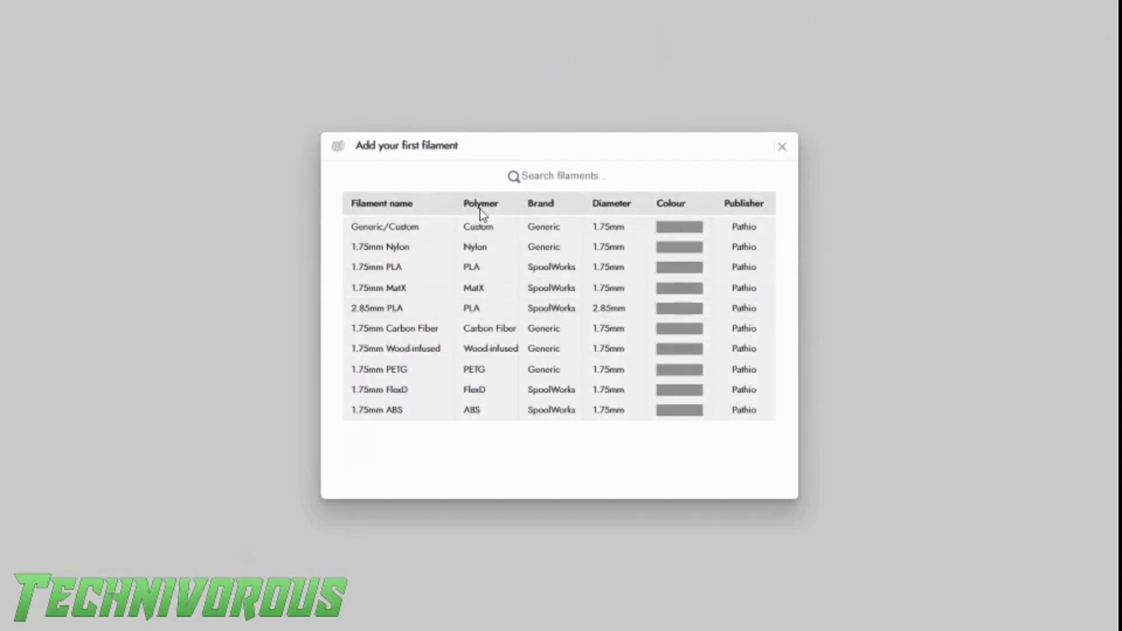
mouse_move(390, 273)
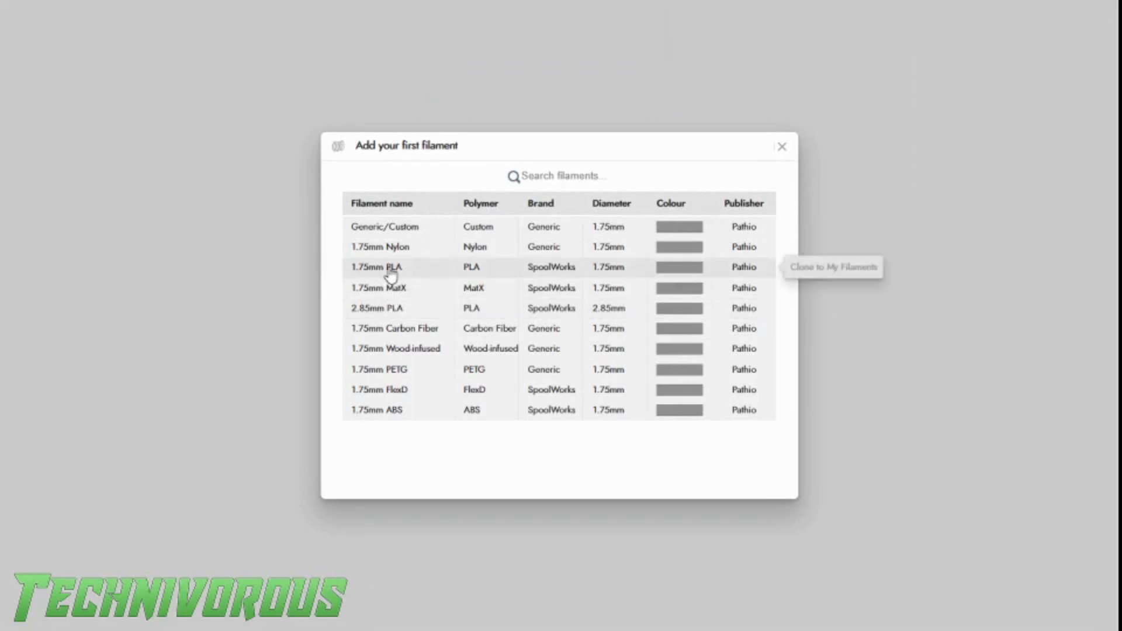
click(831, 267)
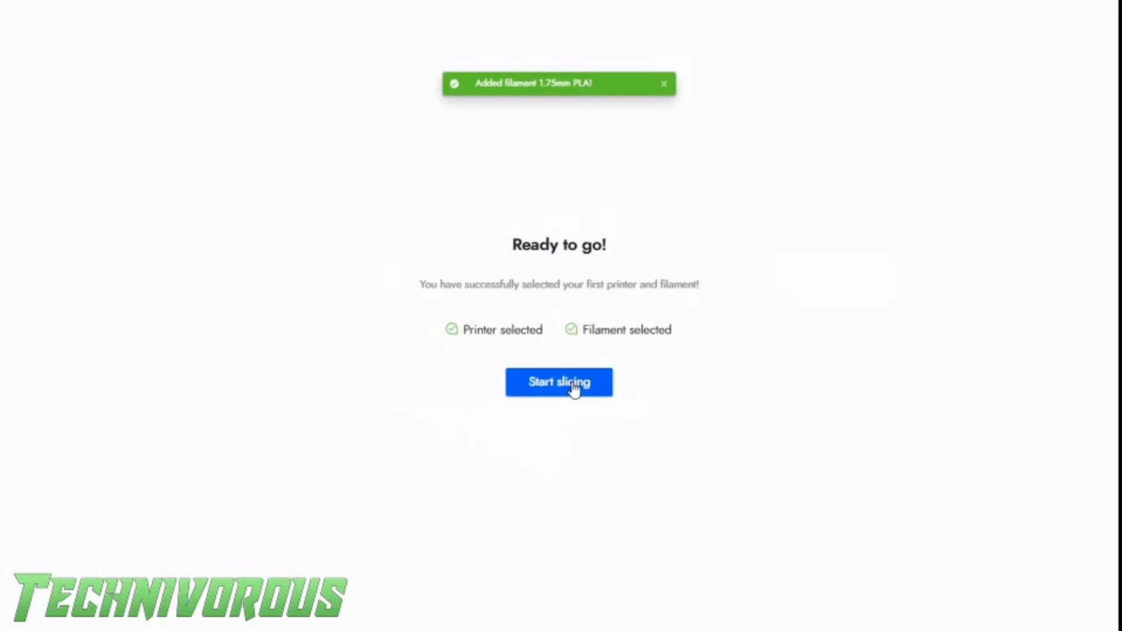
Enter the slicing workspace and review Model 1's quality, shell, infill and support settings
click(559, 381)
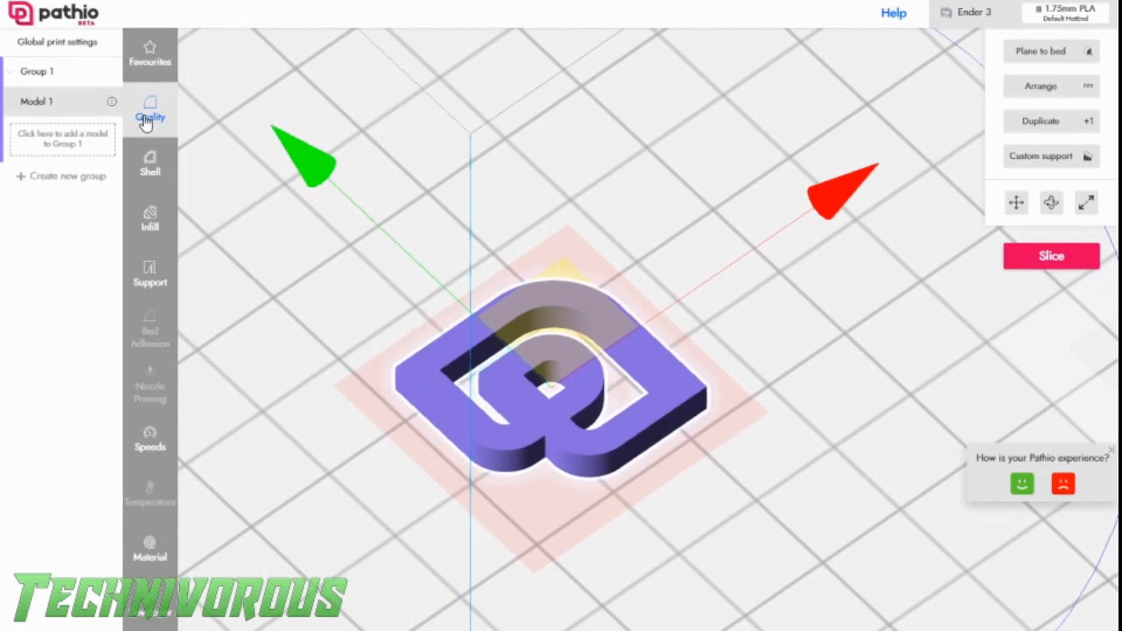
click(149, 114)
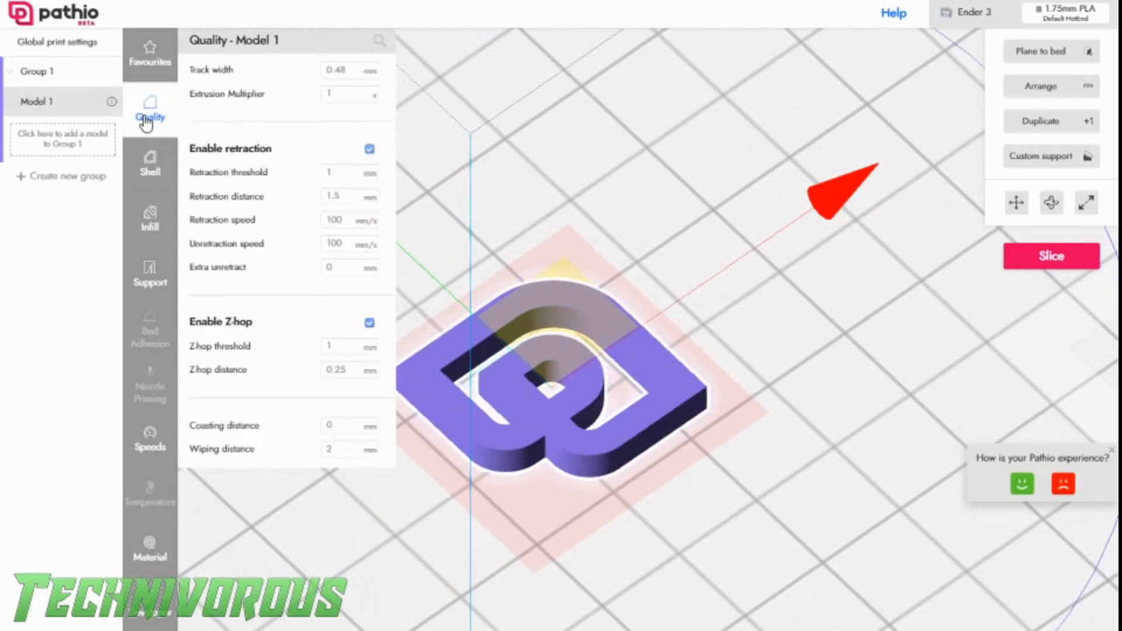
mouse_move(357, 177)
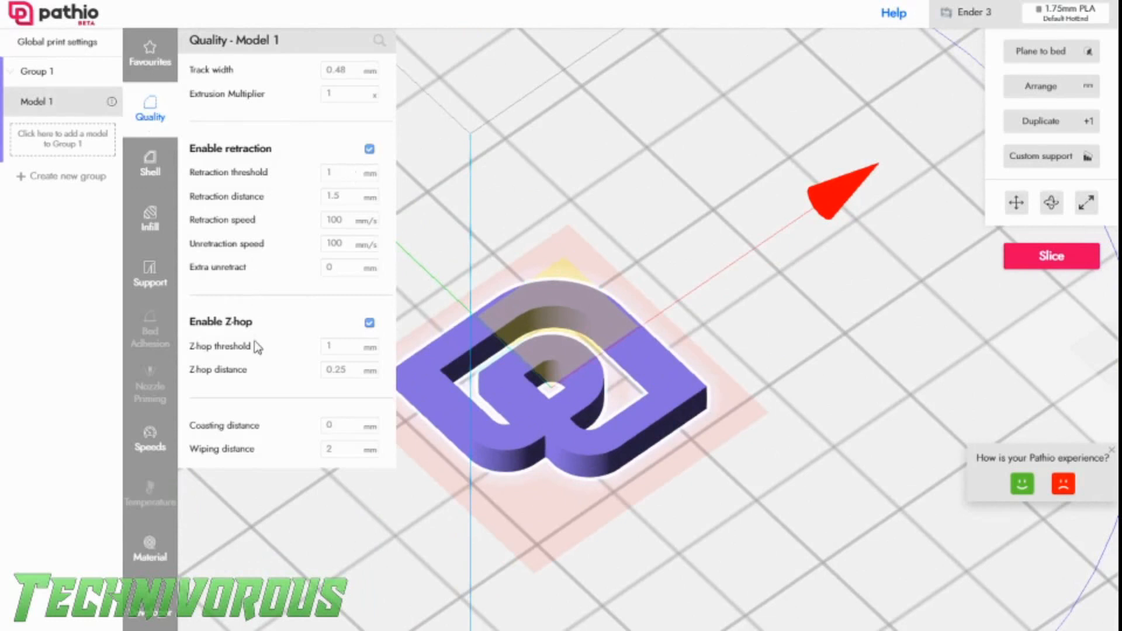
mouse_move(150, 168)
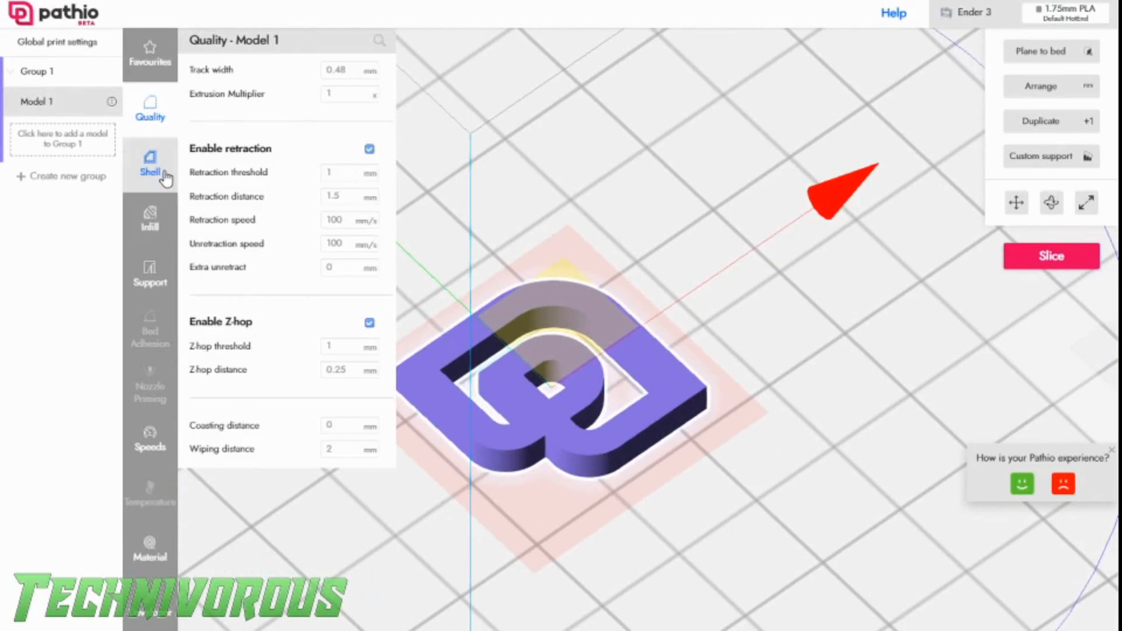
click(149, 164)
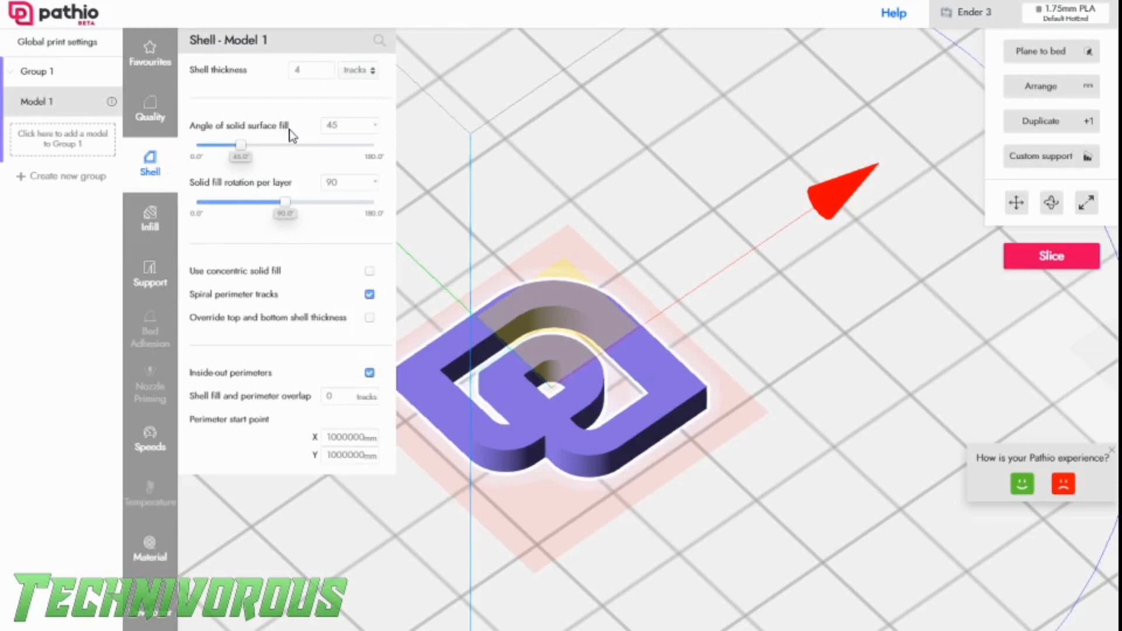
mouse_move(213, 219)
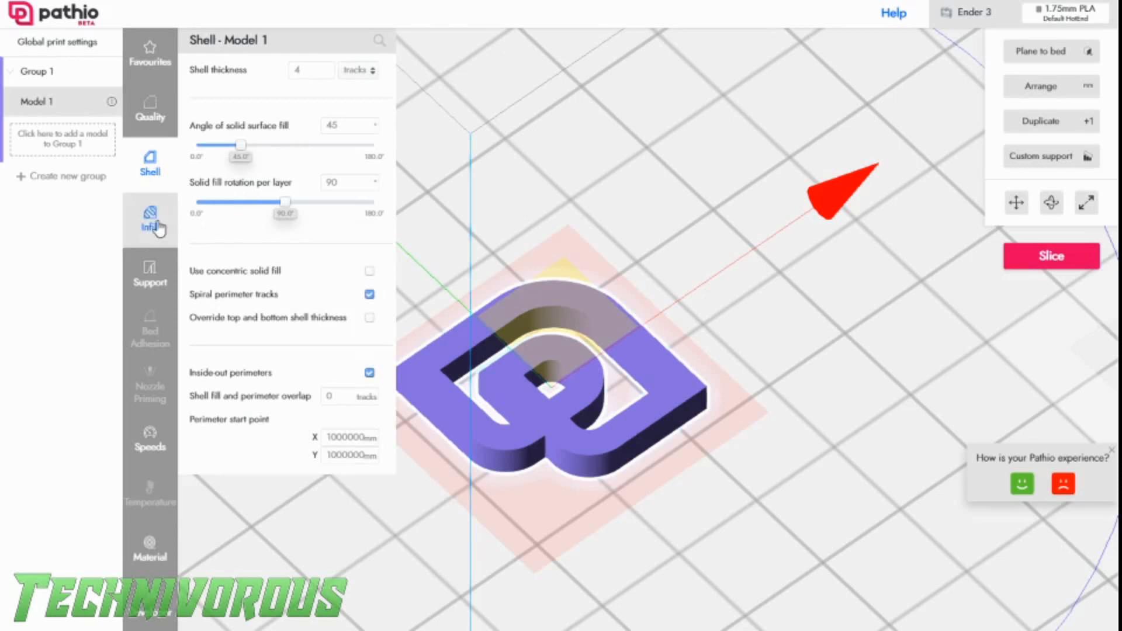
click(150, 218)
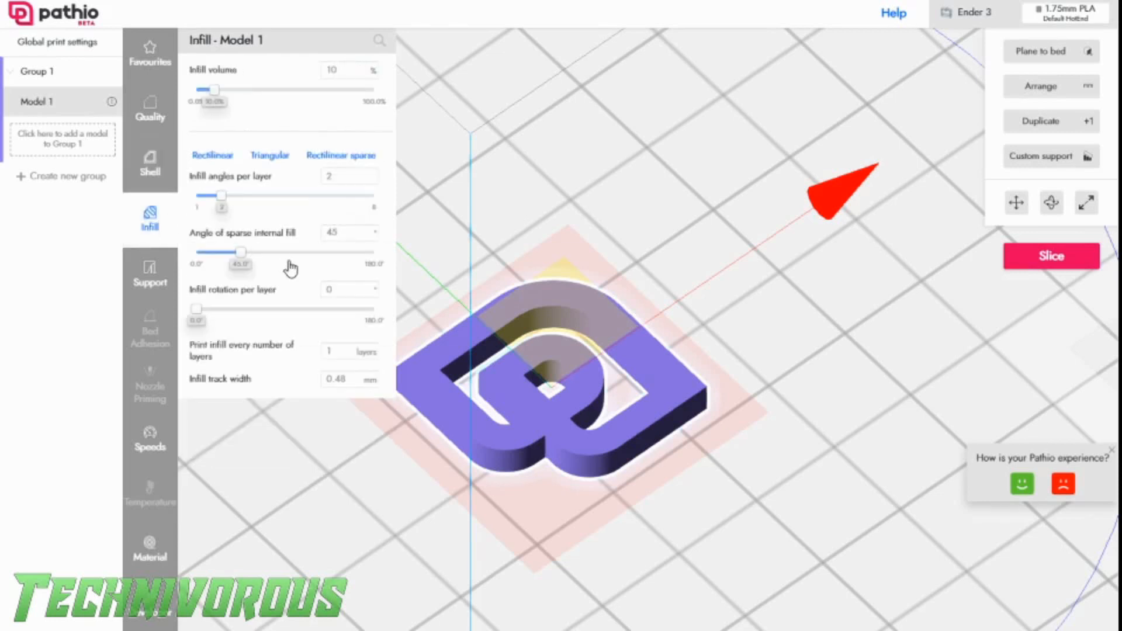
mouse_move(238, 301)
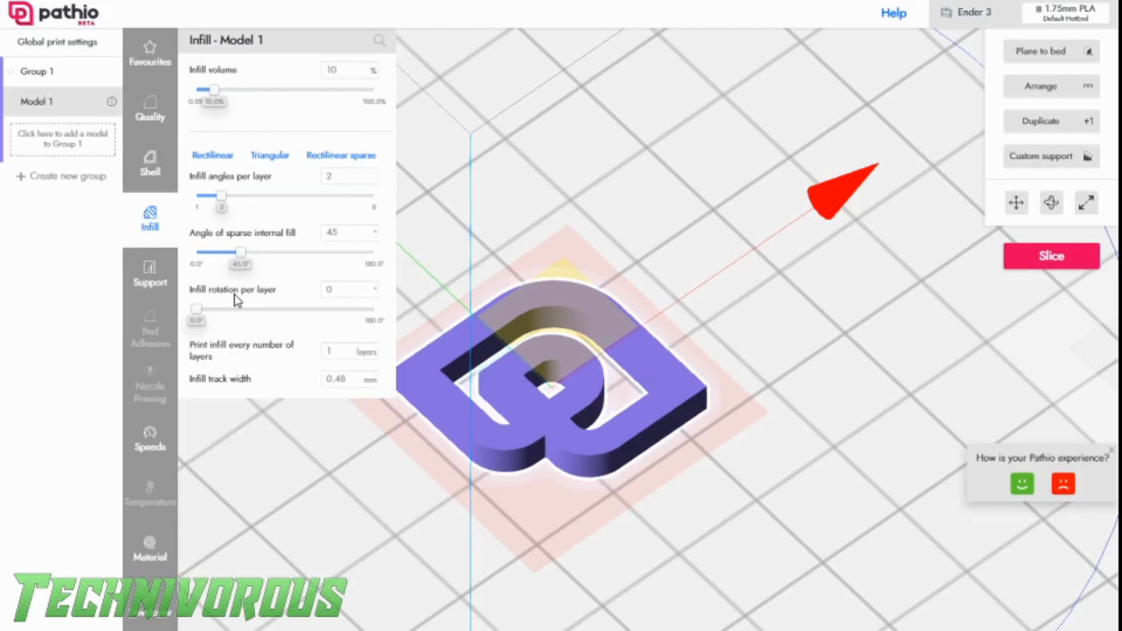
mouse_move(248, 167)
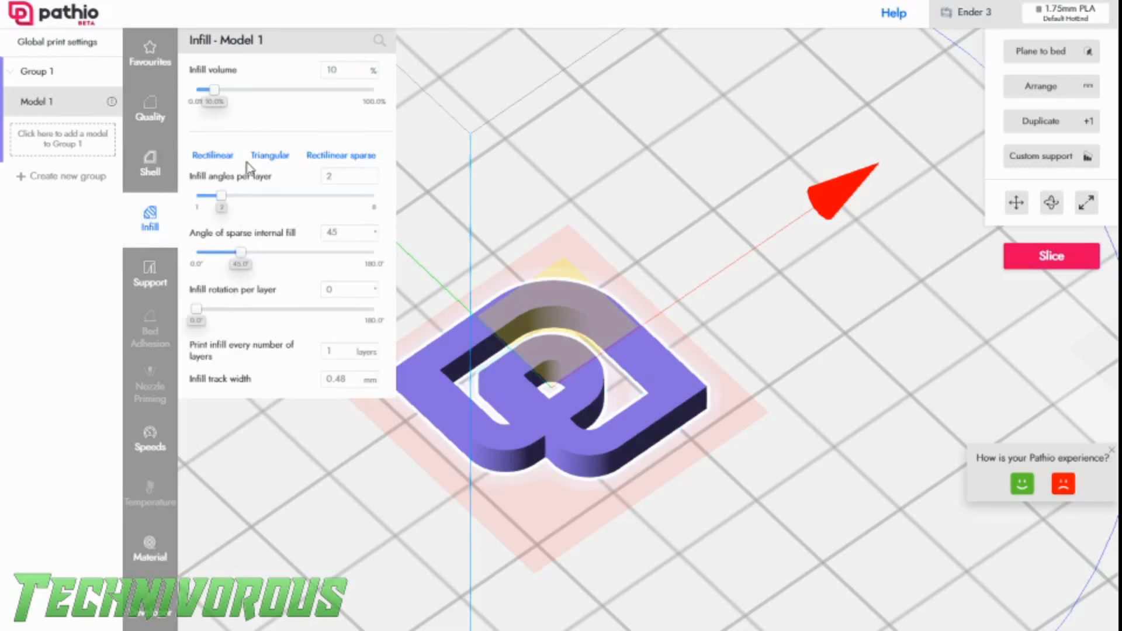
mouse_move(151, 276)
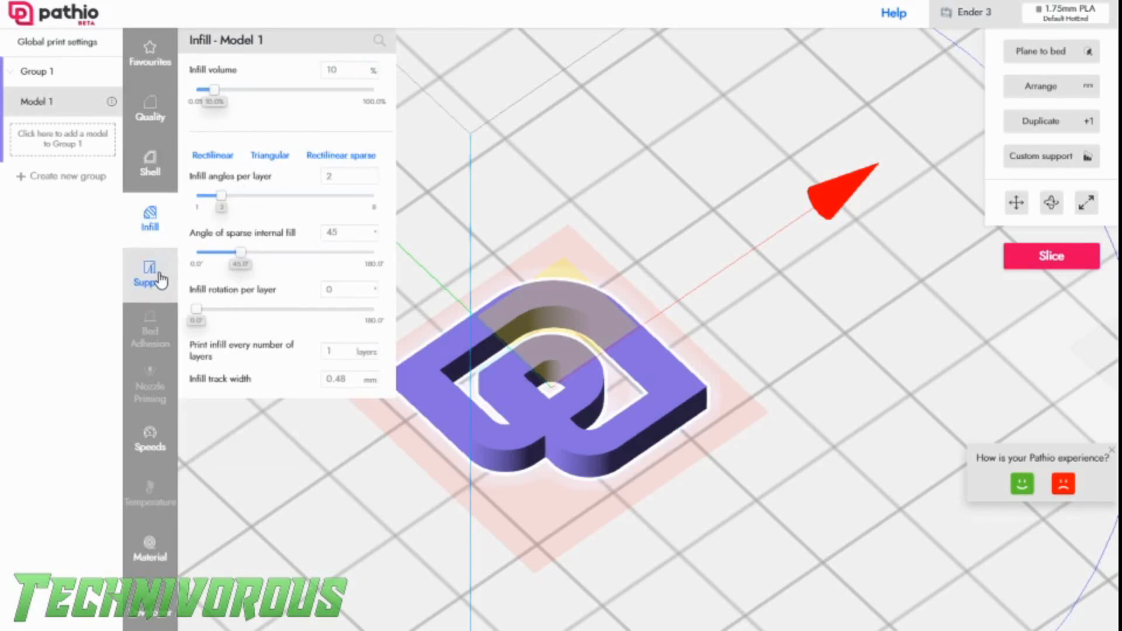
click(150, 273)
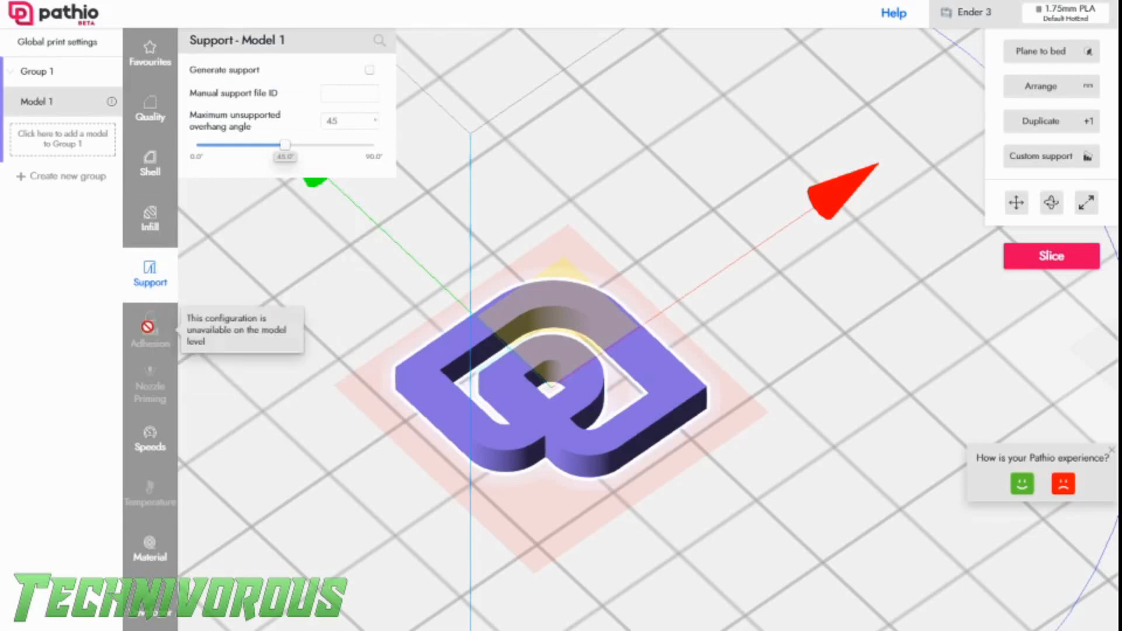
Turn on brim generation under Bed Adhesion, then review nozzle priming and speed settings
click(149, 330)
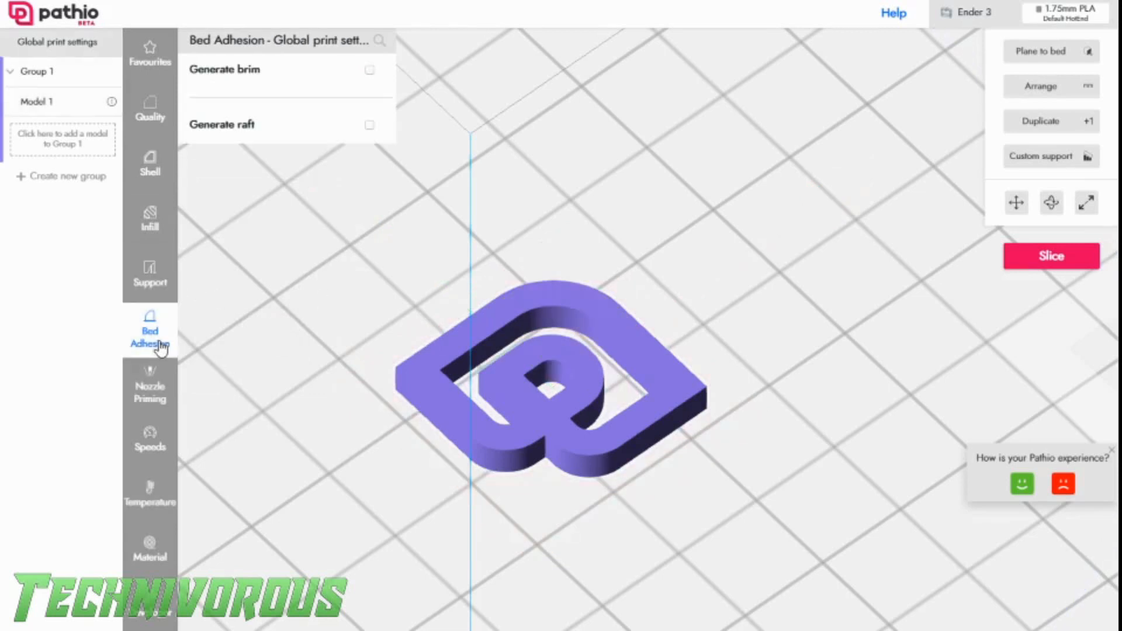
mouse_move(257, 58)
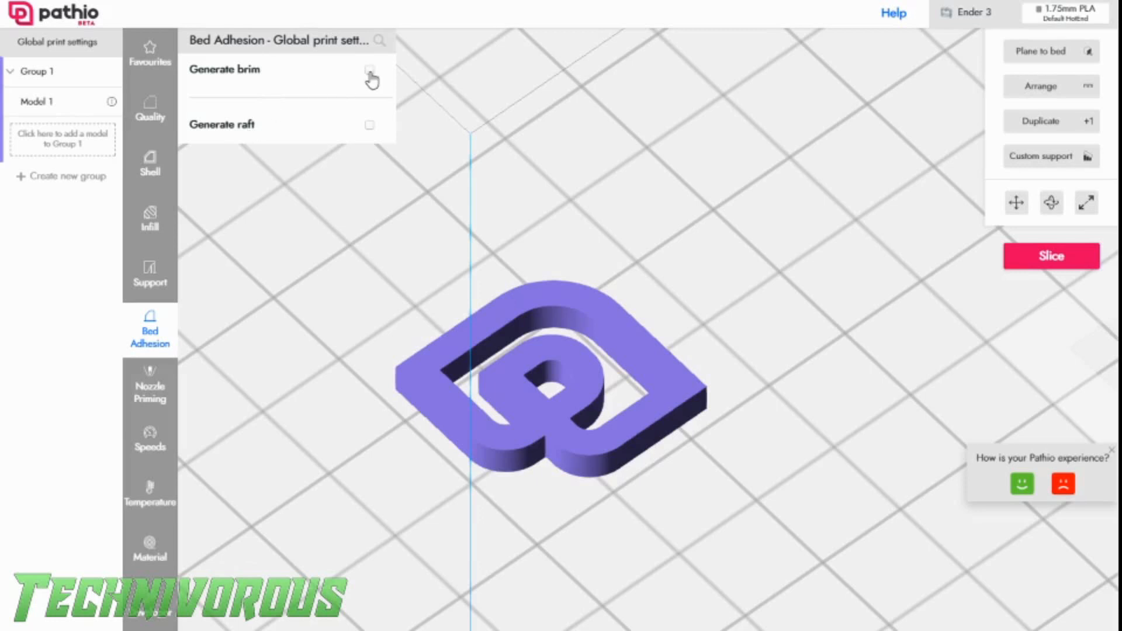
click(369, 78)
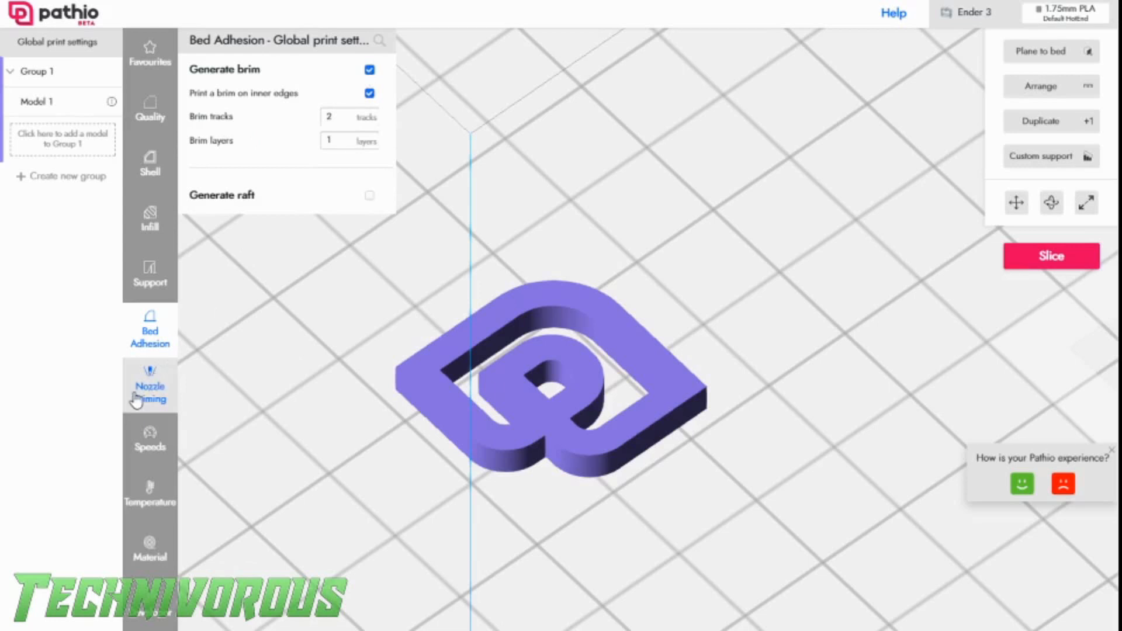
click(149, 393)
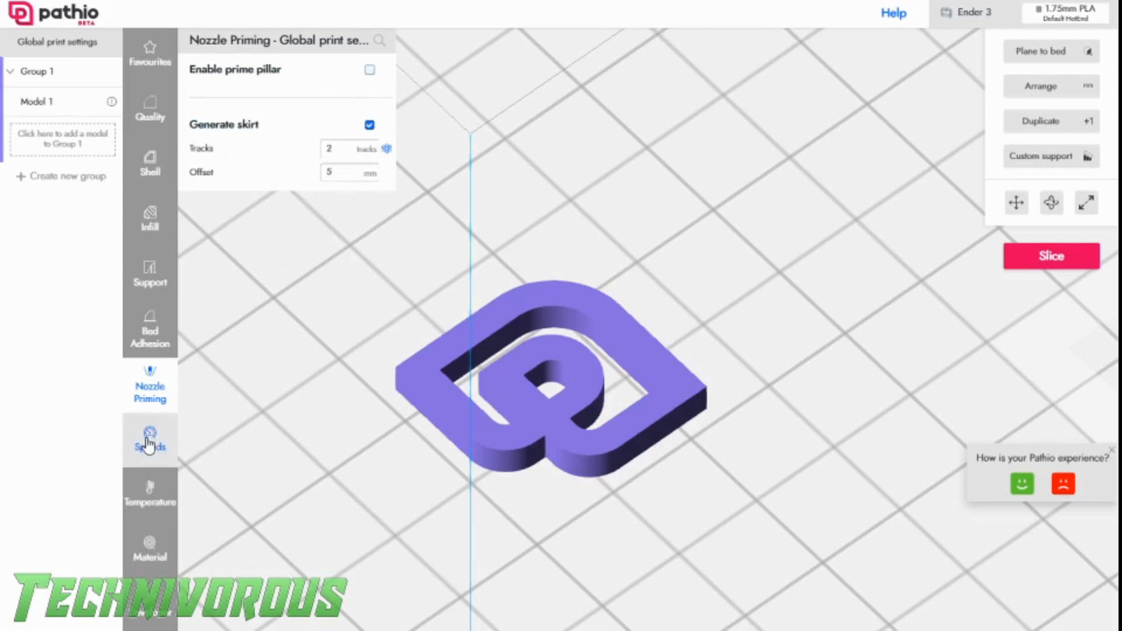
click(150, 440)
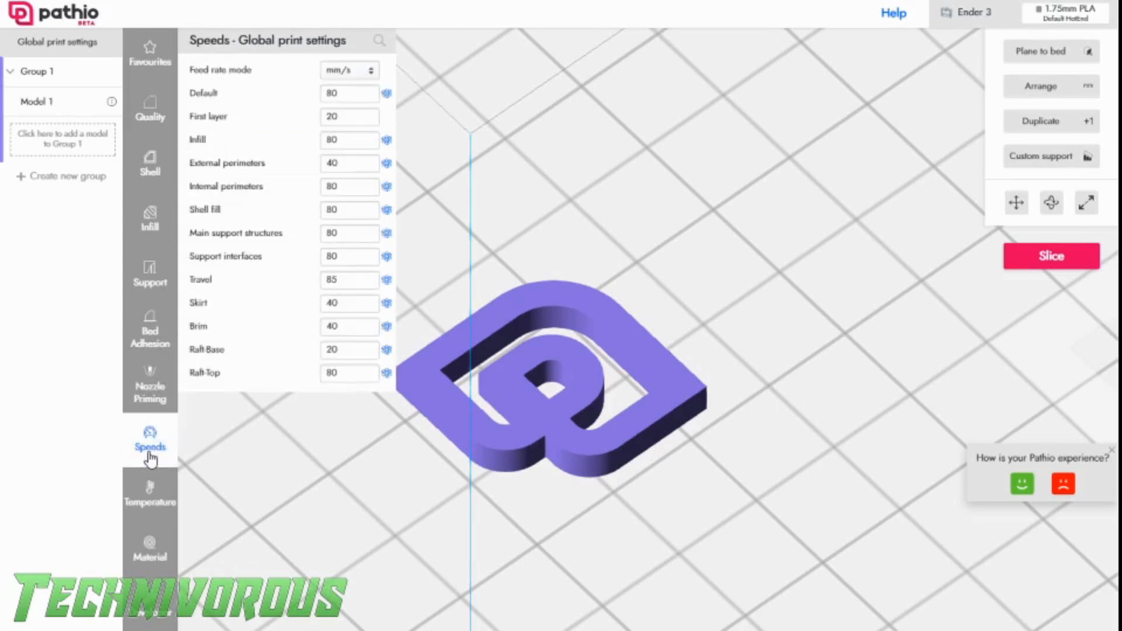
mouse_move(150, 494)
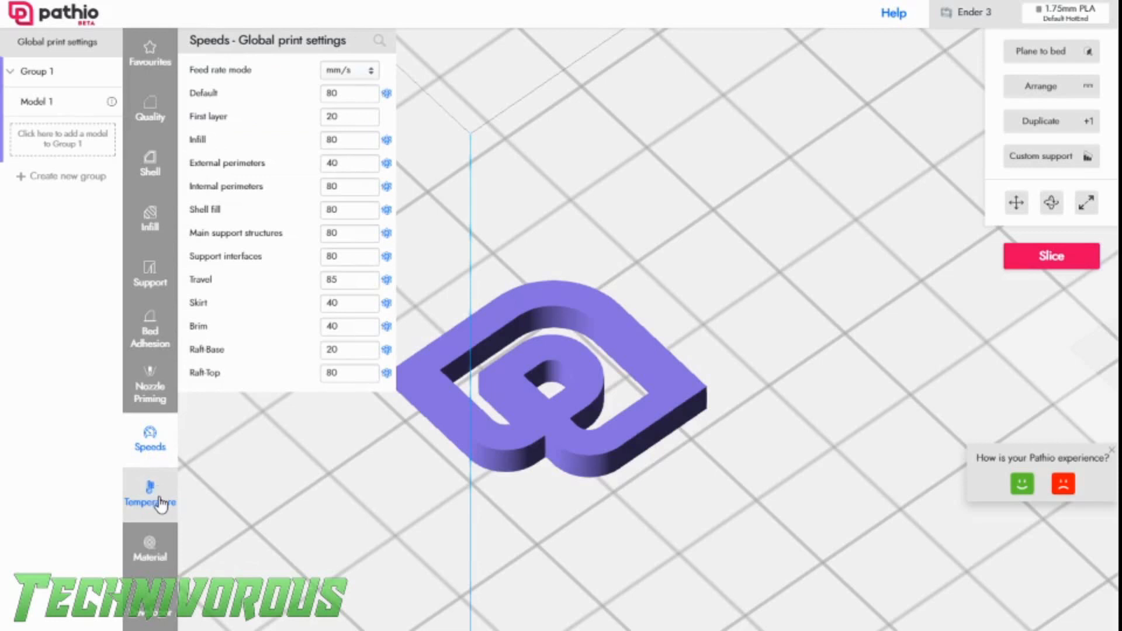
Review the temperature settings with the 215 °C nozzle, then show the material settings
click(150, 493)
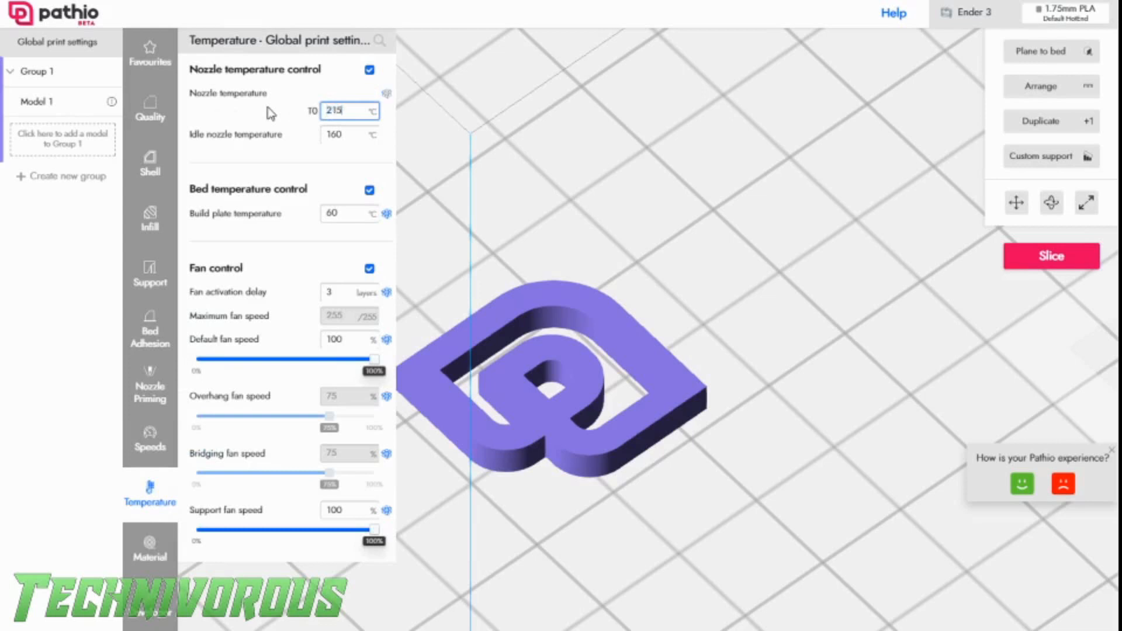
mouse_move(344, 398)
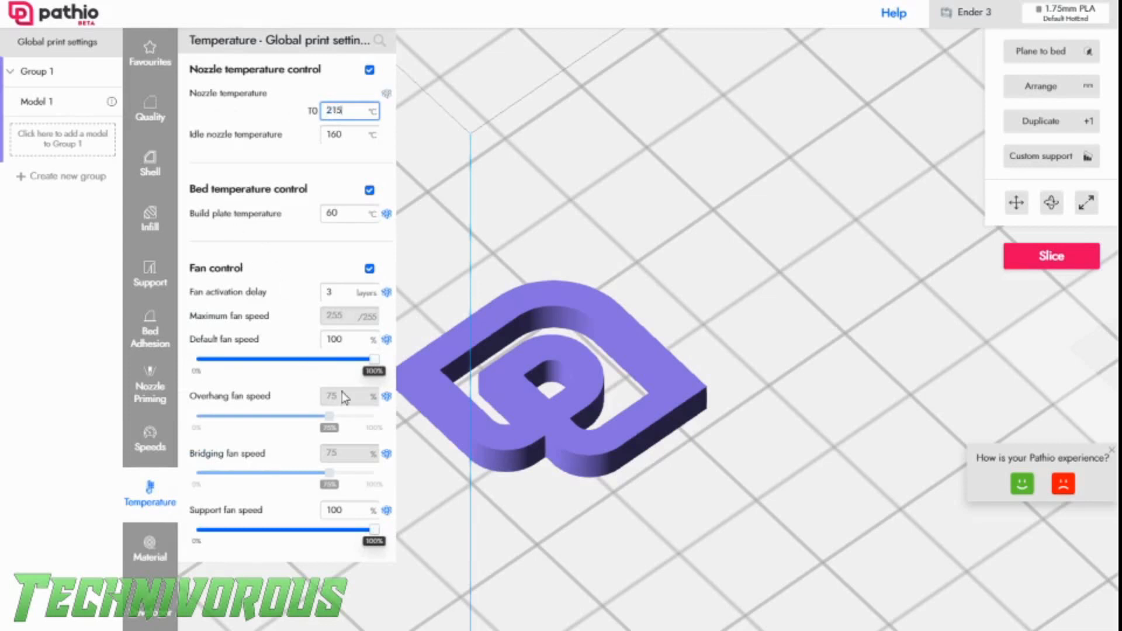
mouse_move(181, 560)
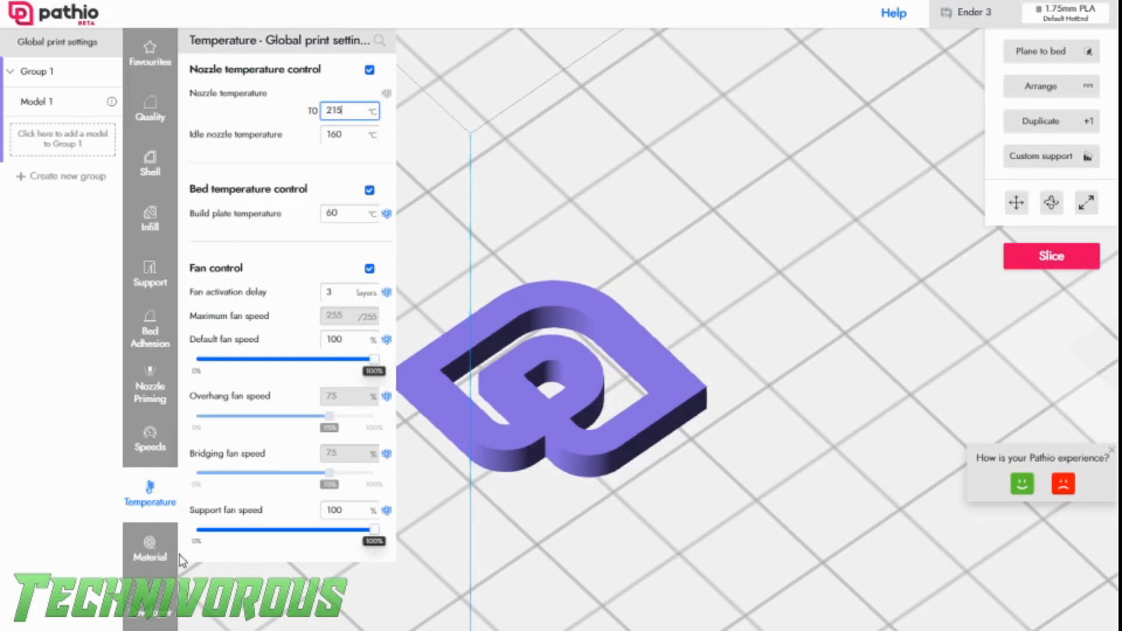
click(149, 549)
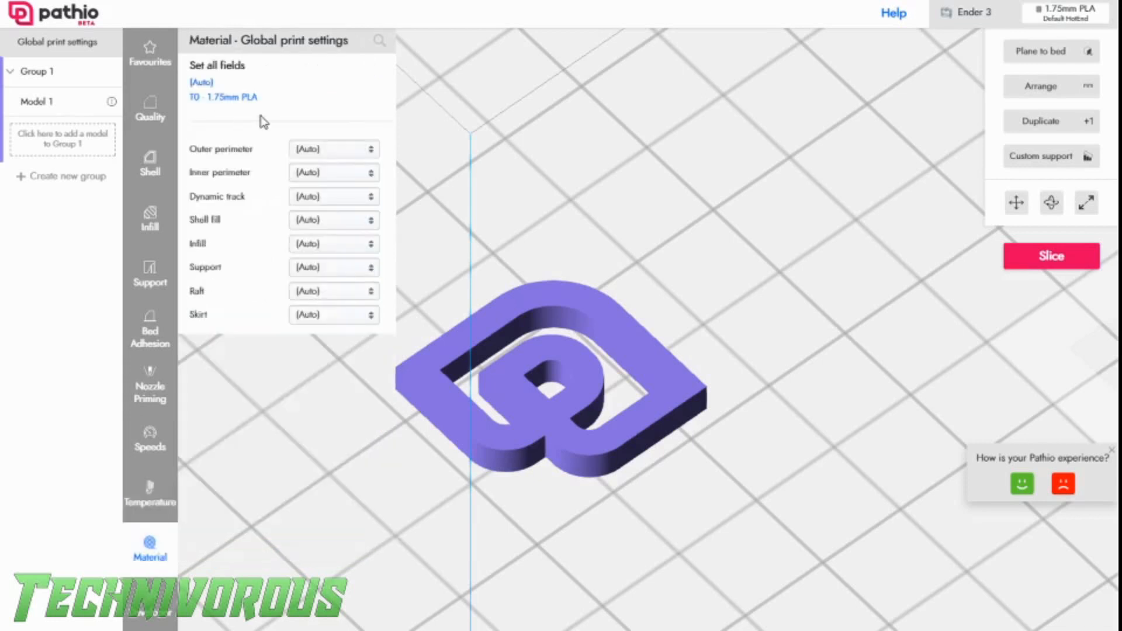
mouse_move(158, 619)
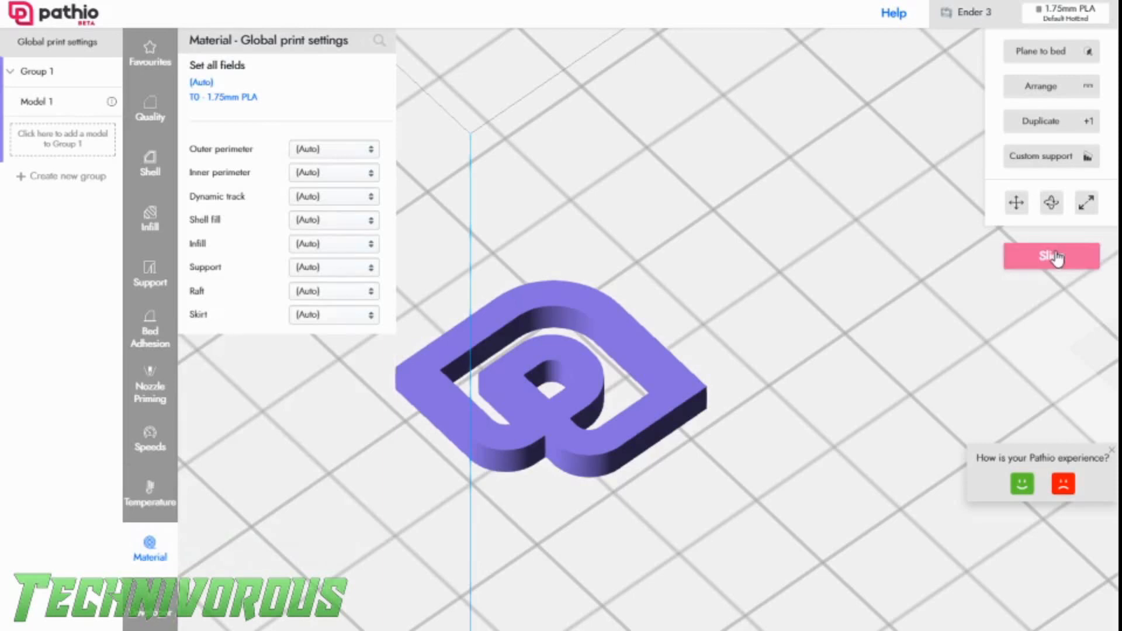
Slice the logo model, giving a 13-minute, 1096 mm, 3 g, £0.07 print summary
click(1050, 256)
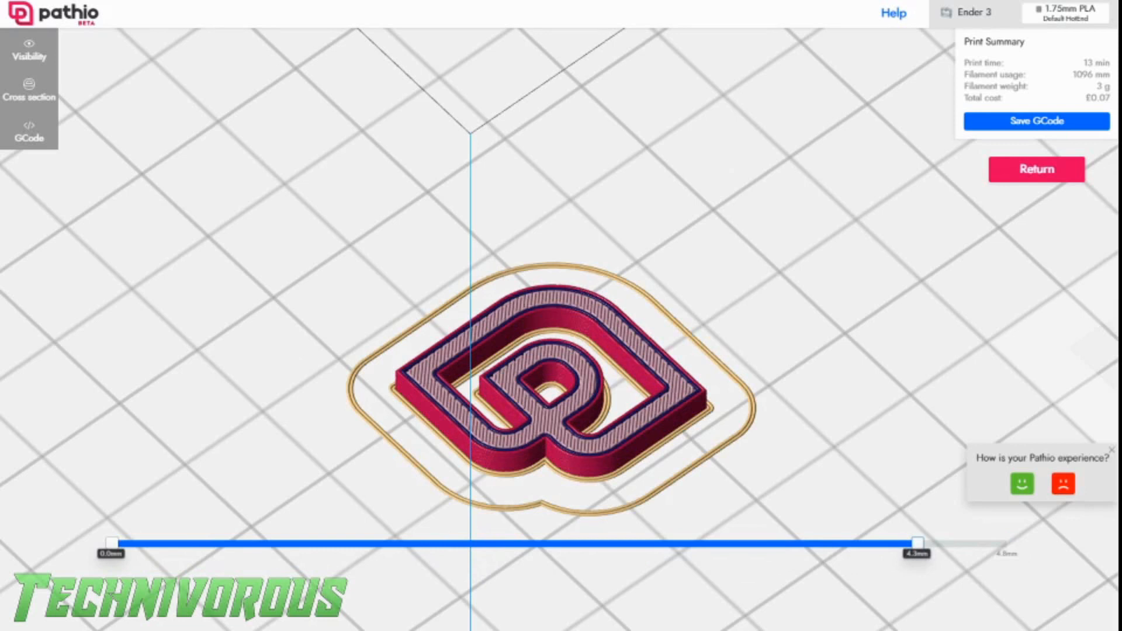
mouse_move(963, 160)
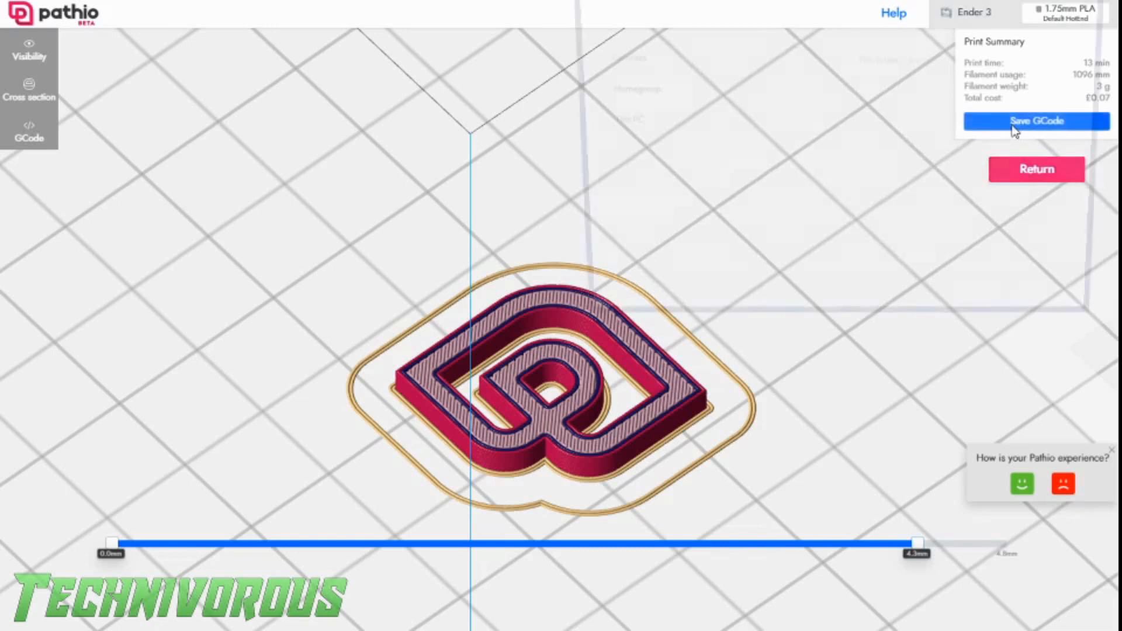
Save the sliced G-code to the removable disk with the file name 'pathiochip'
click(1035, 120)
text(p)
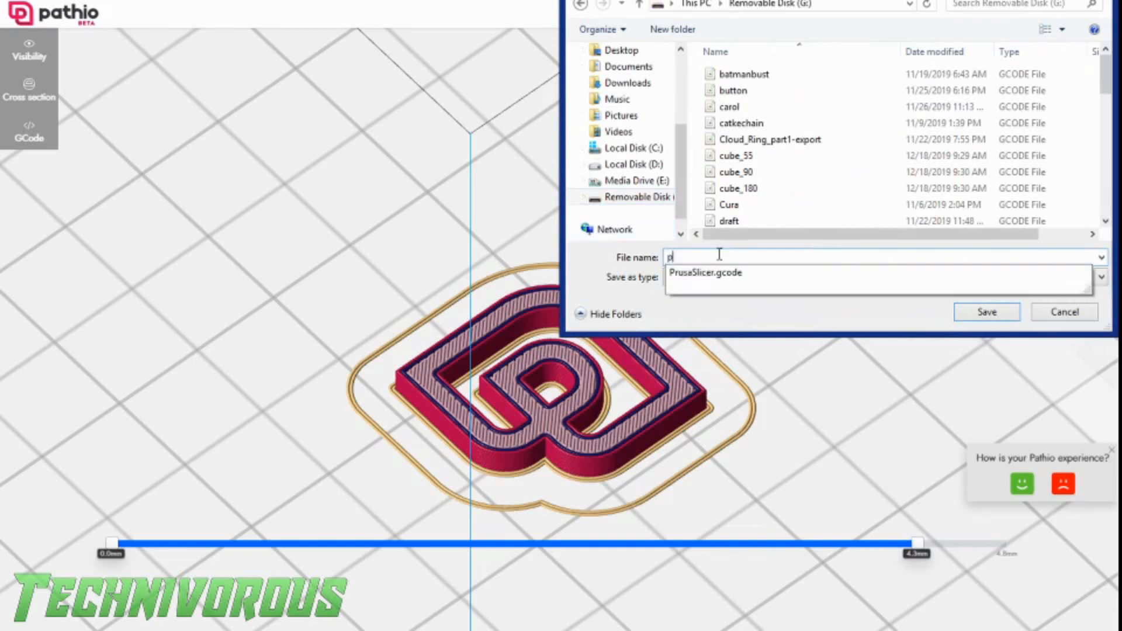
text(athio)
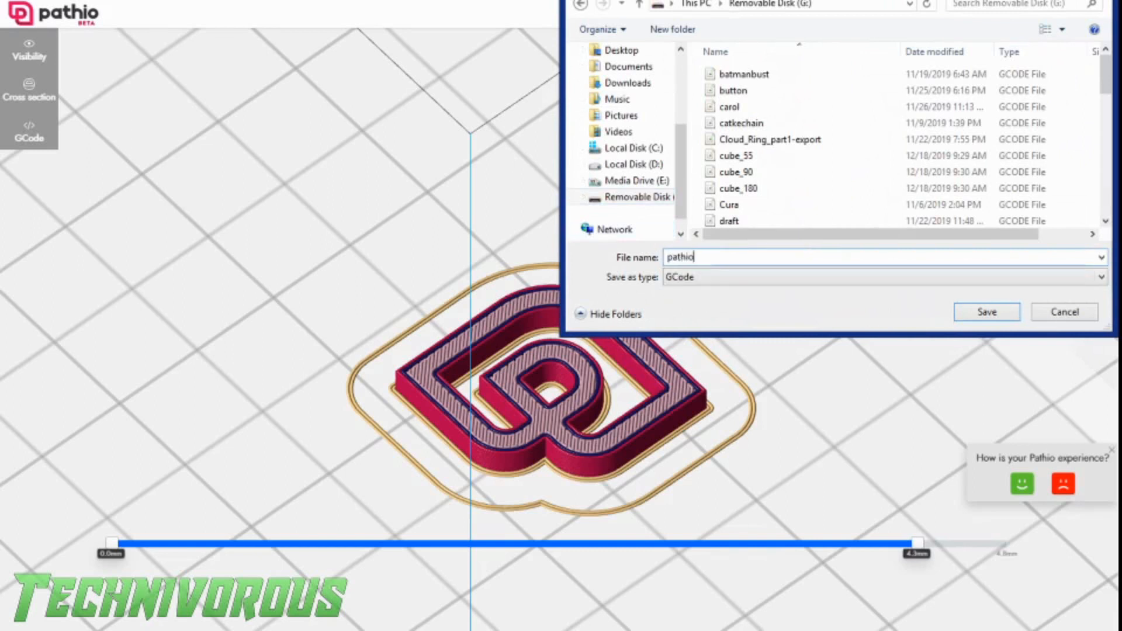
text(c)
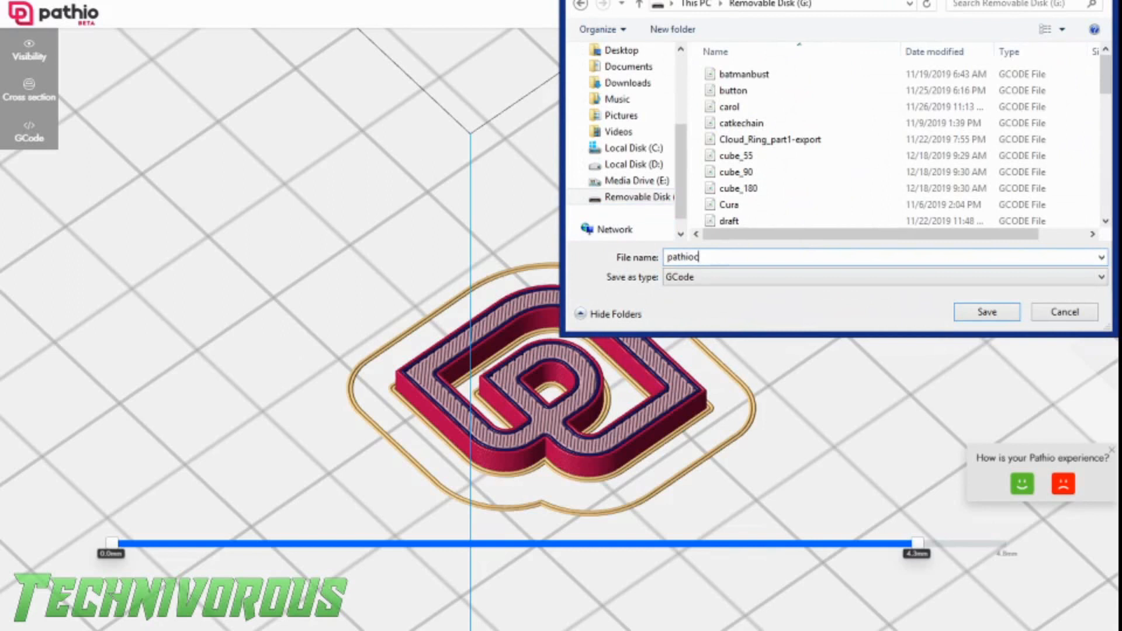
text(chip)
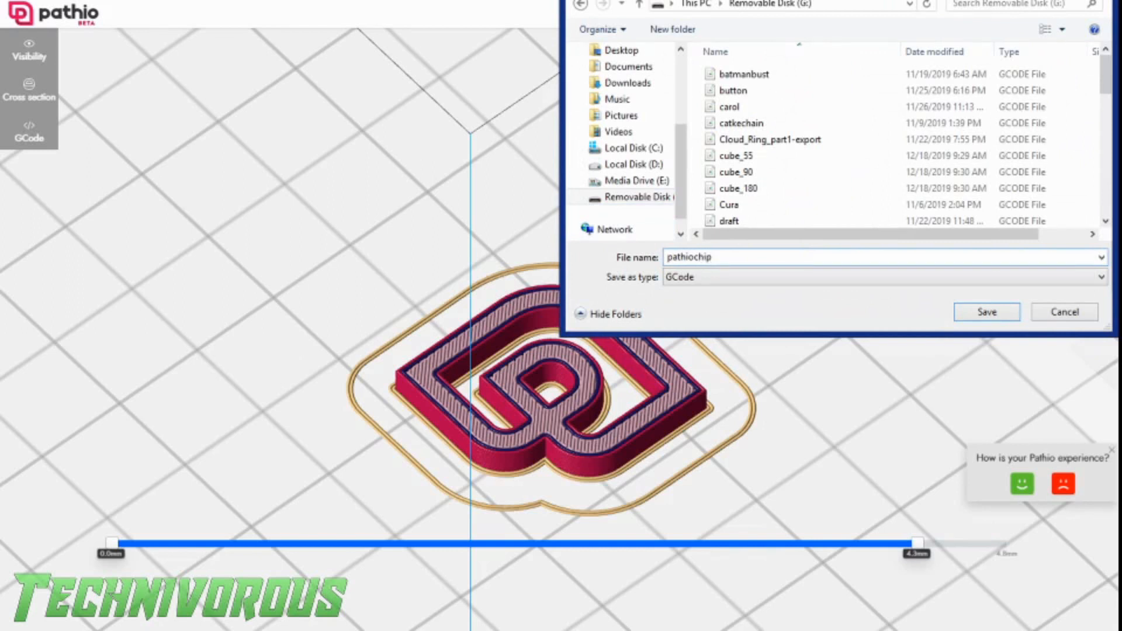